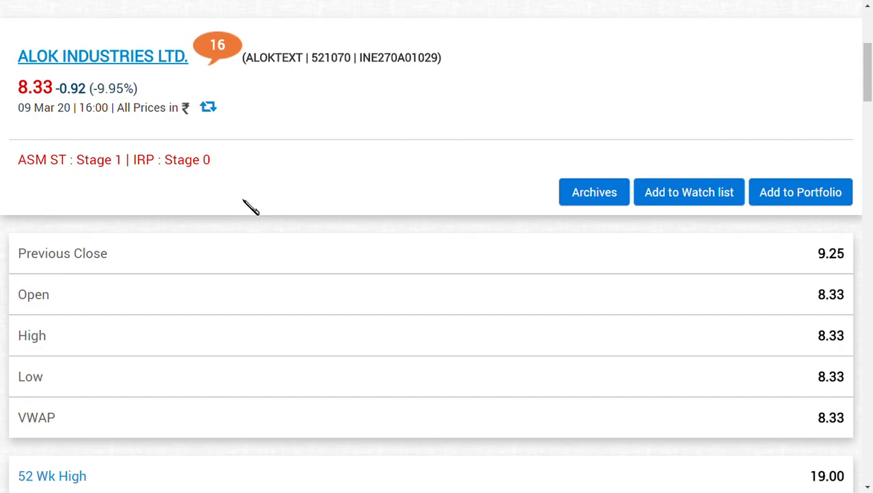
{"action": "mouse_move", "coordinate": [238, 152]}
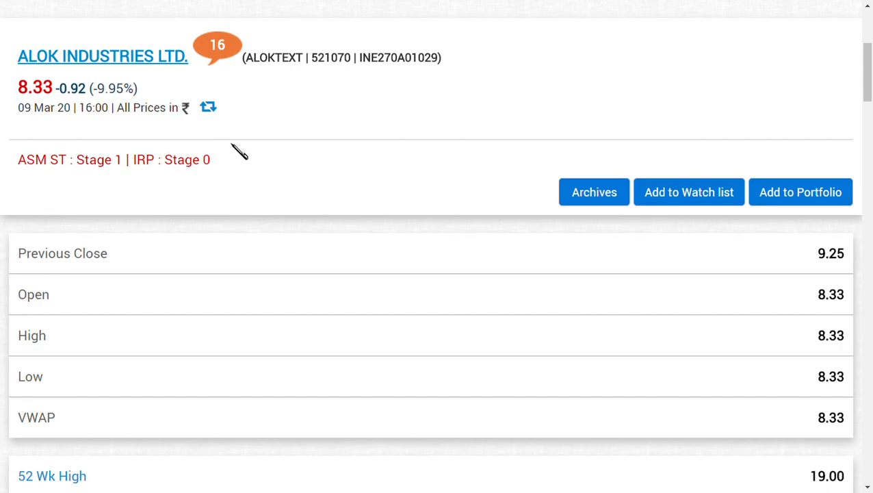